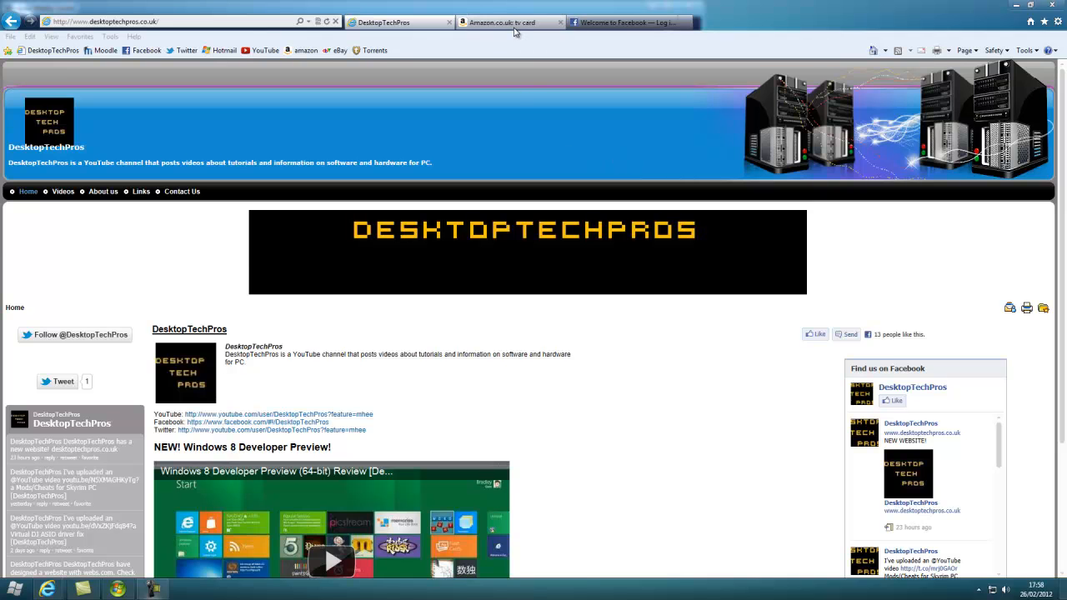
# Minimize Internet Explorer to reveal Windows Media Center's Tasks strip
pyautogui.click(508, 22)
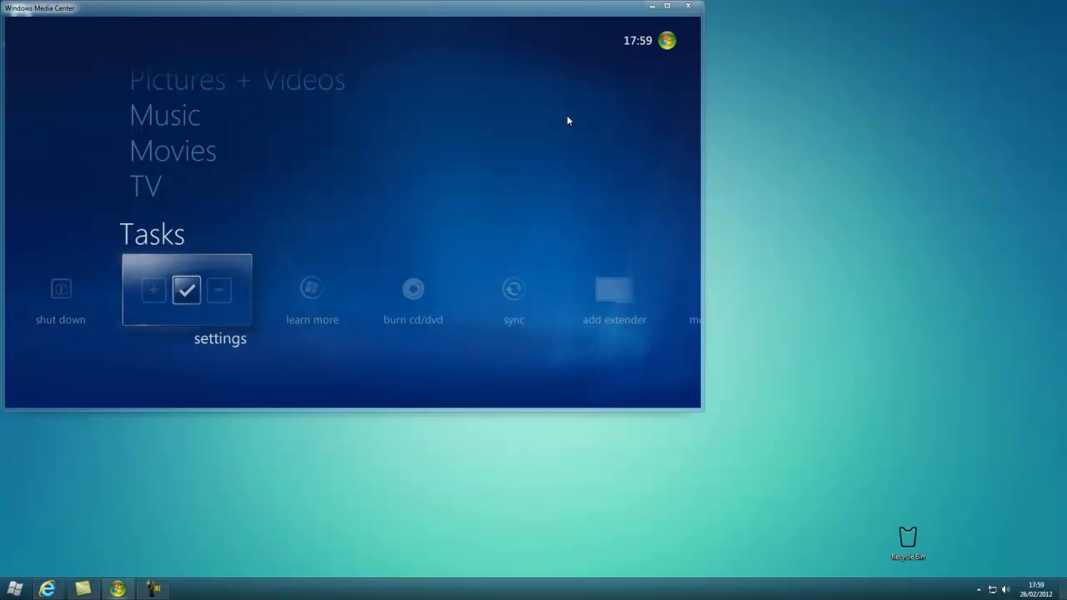
# Launch Set Up TV Signal from settings, TV, TV Signal
pyautogui.click(220, 290)
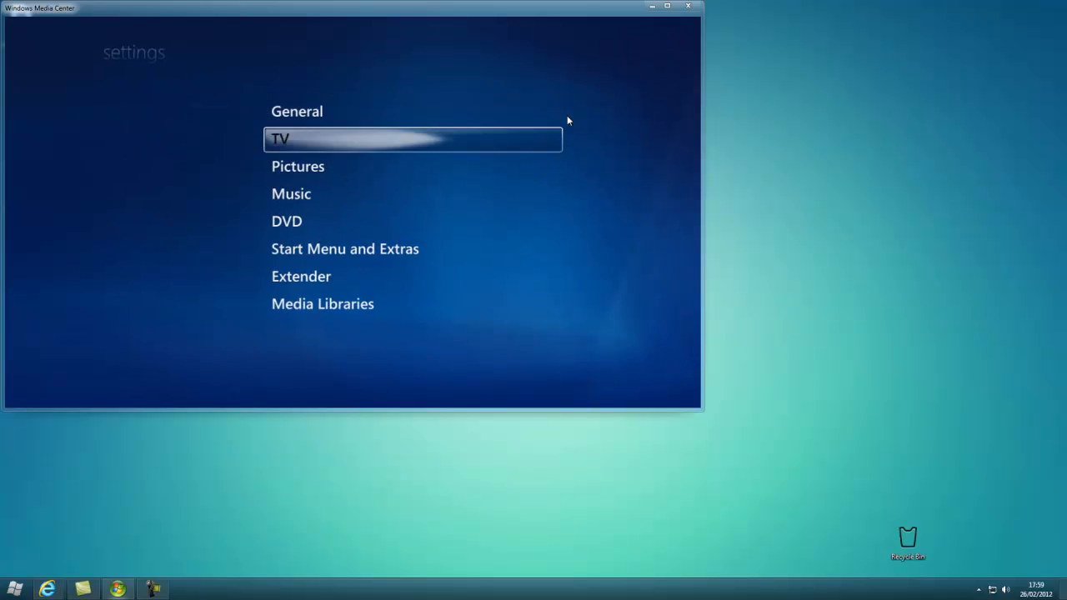
pyautogui.click(281, 139)
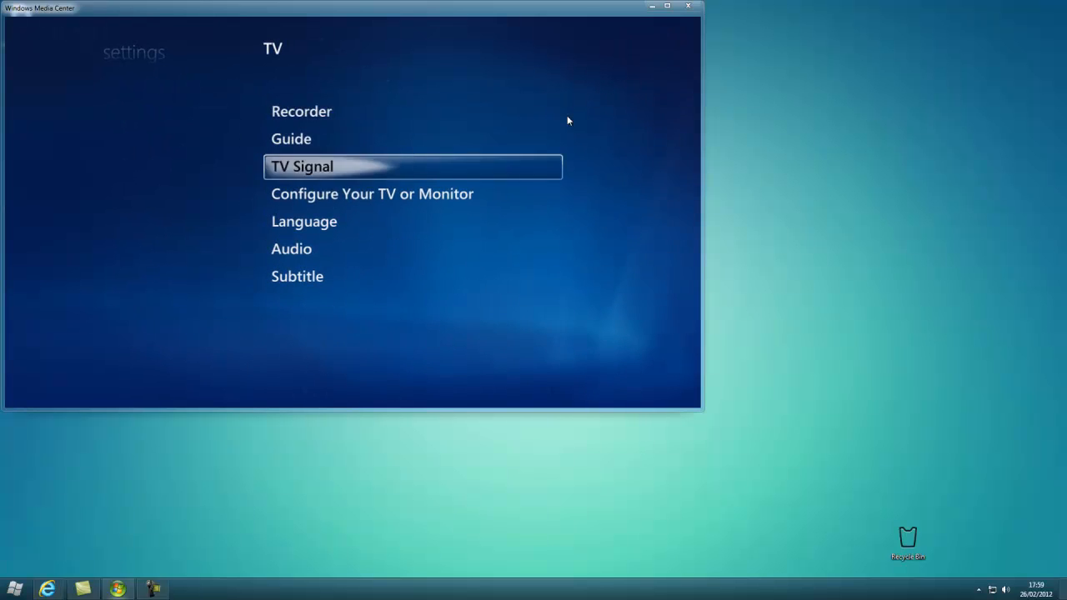
pyautogui.click(302, 166)
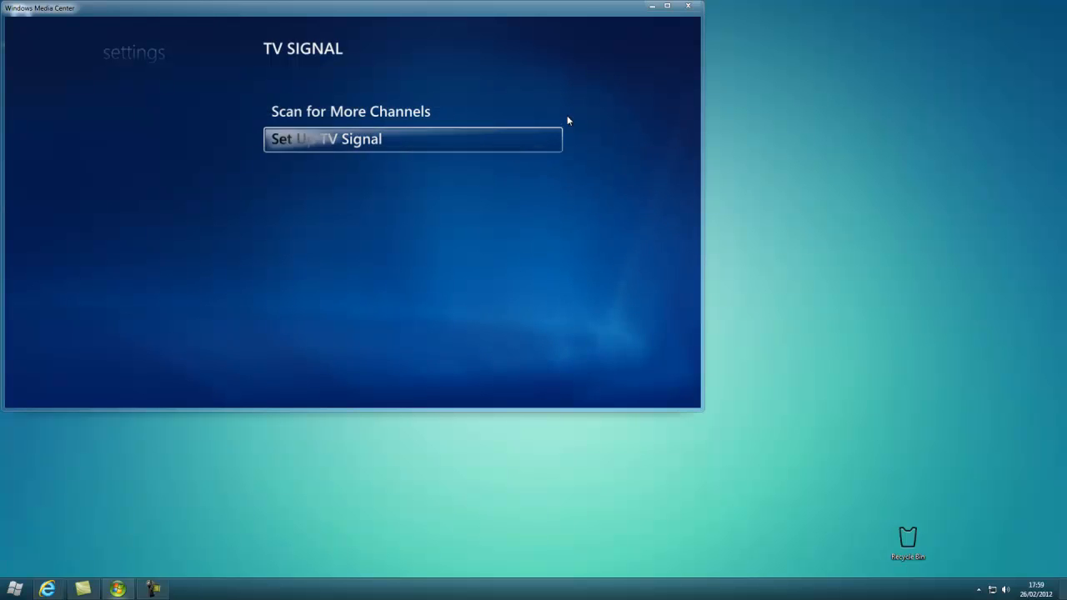
pyautogui.click(326, 139)
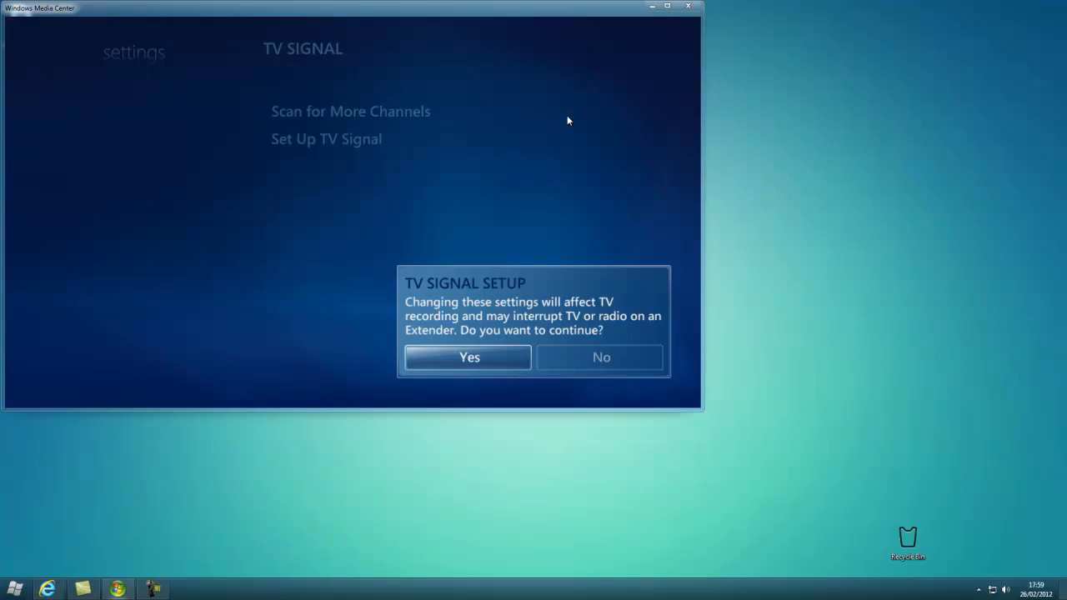
# Confirm setup, keep United Kingdom region and postal code, and agree to Program Guide terms
pyautogui.click(468, 357)
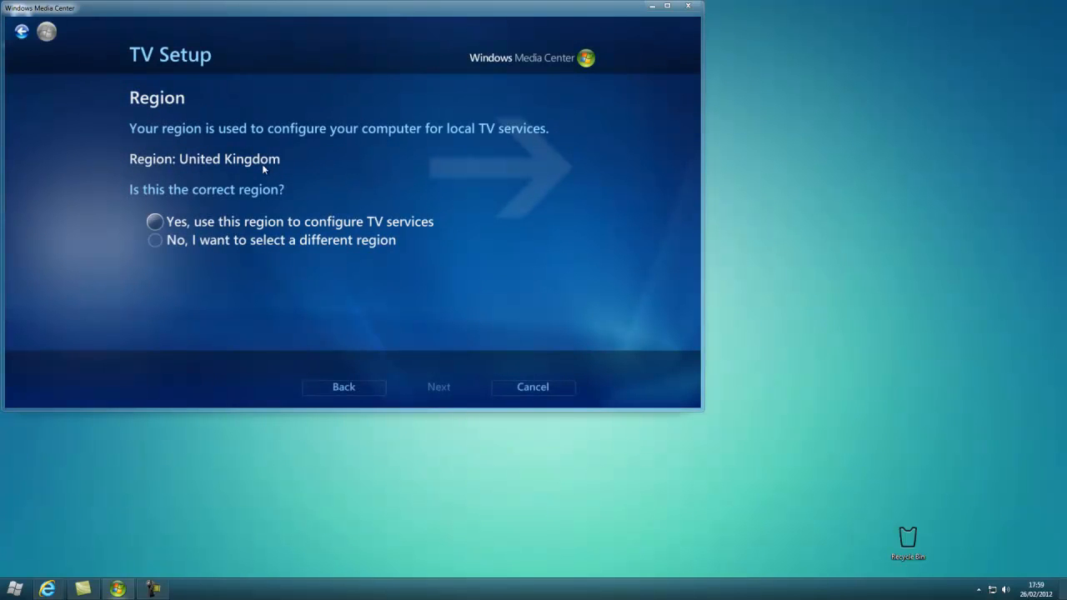
pyautogui.click(155, 221)
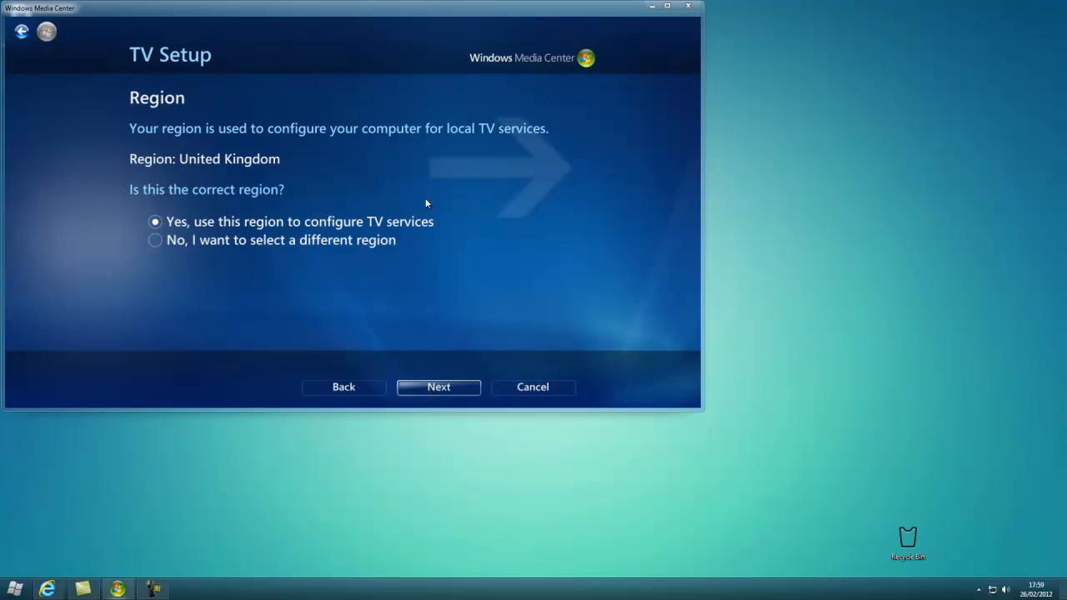
pyautogui.click(437, 386)
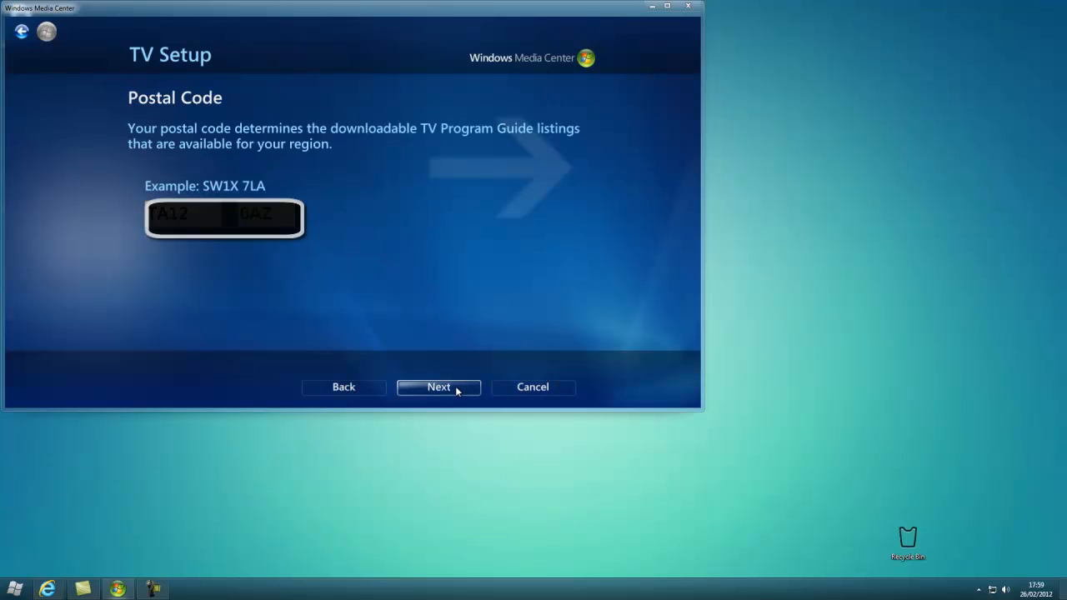
pyautogui.click(437, 387)
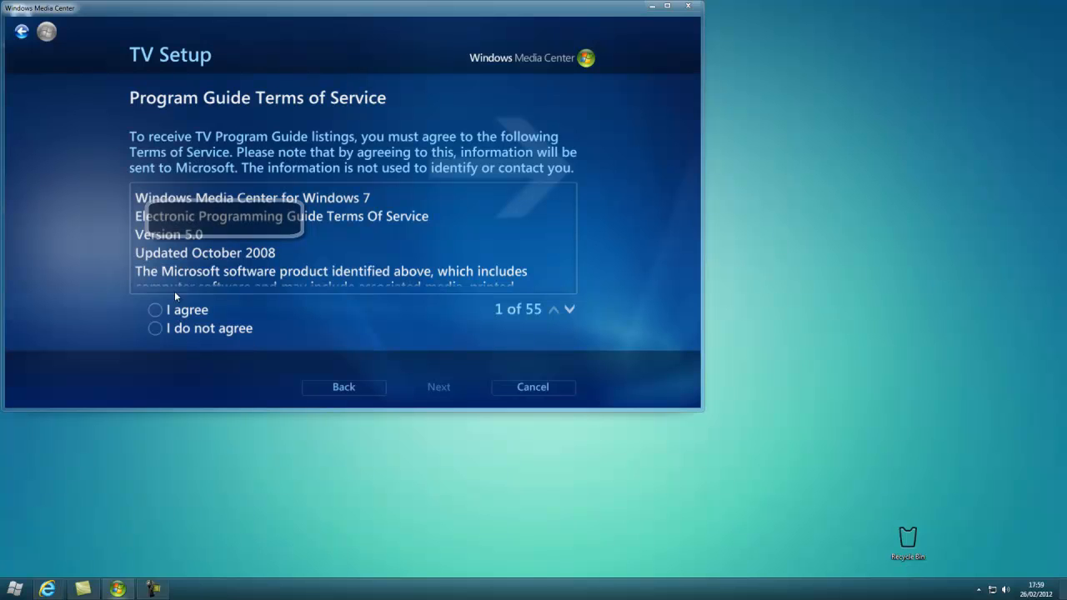
pyautogui.click(155, 310)
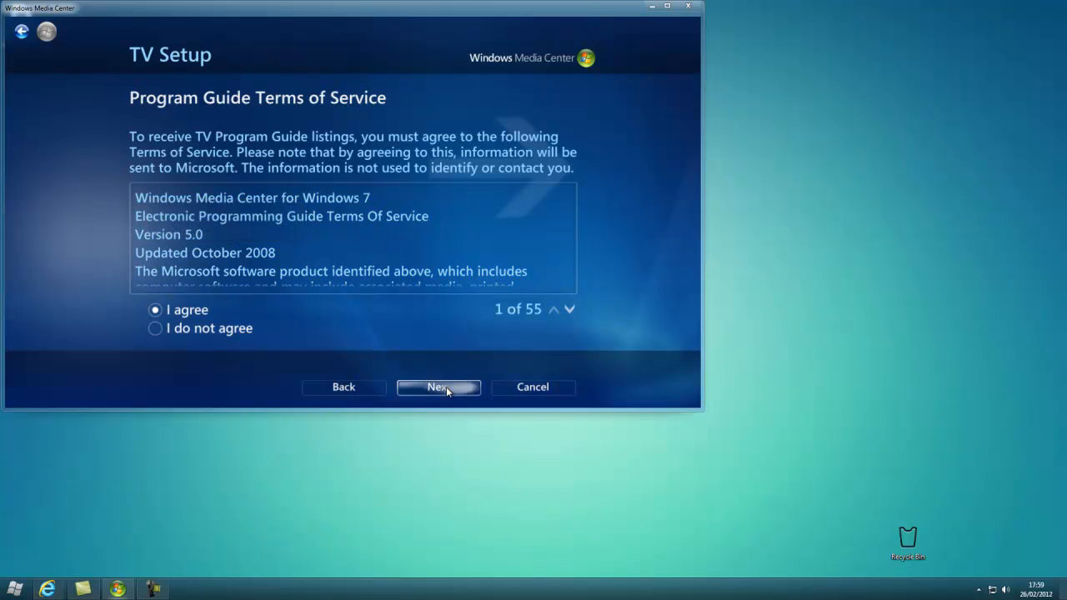
pyautogui.click(439, 387)
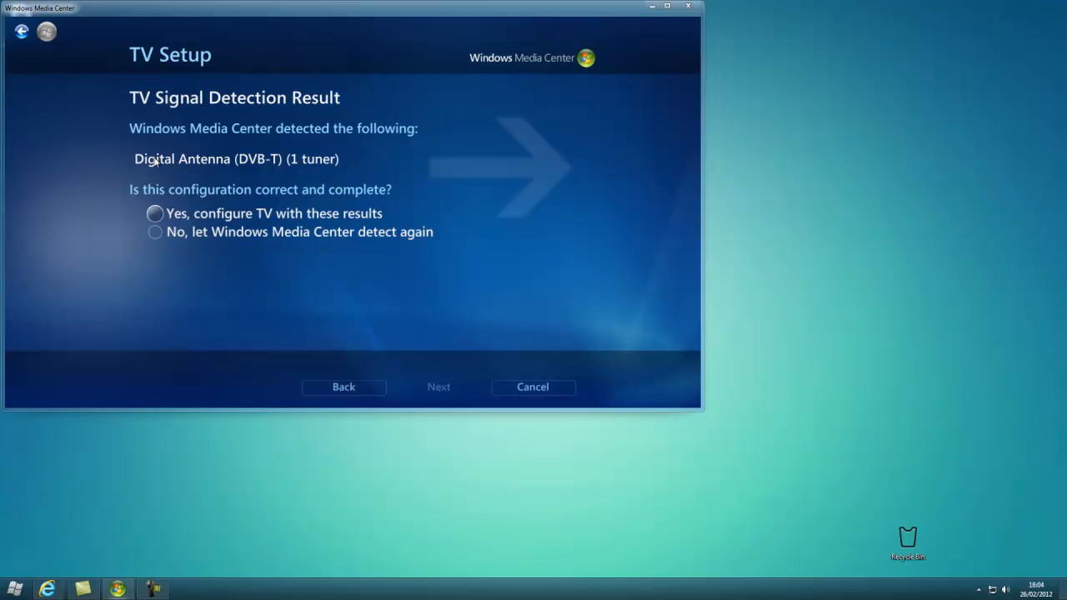
pyautogui.moveTo(96, 164)
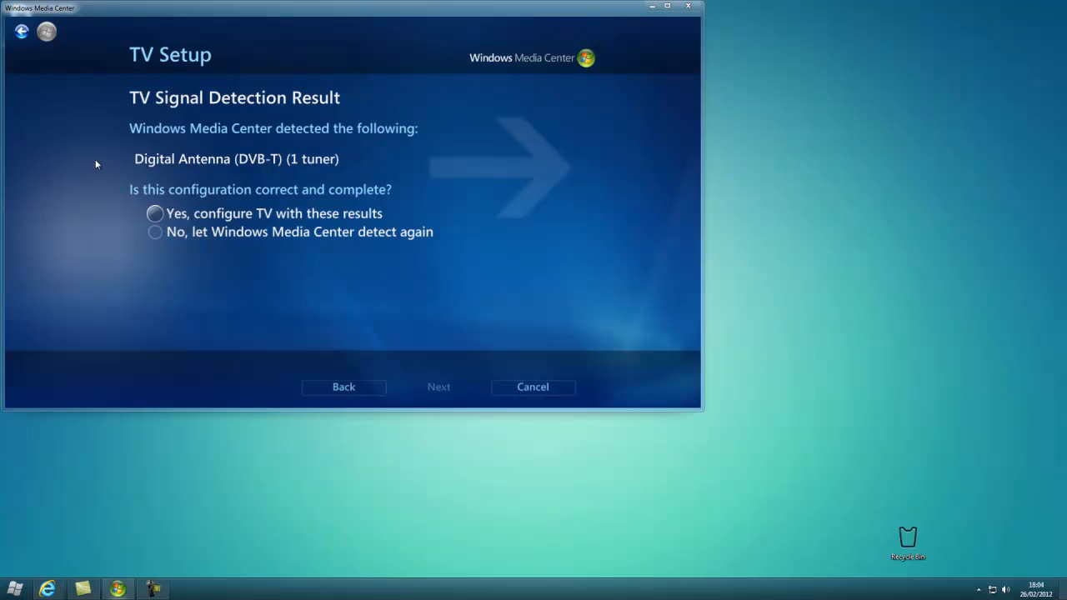
pyautogui.moveTo(550, 148)
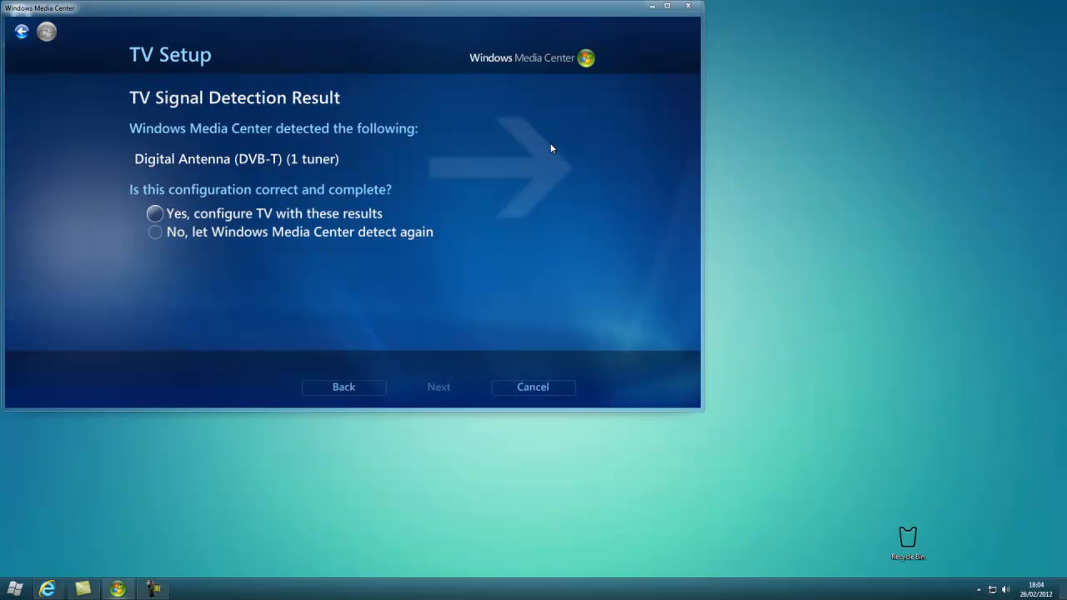
# Accept the Digital Antenna (DVB-T) results and download the program guide
pyautogui.click(155, 213)
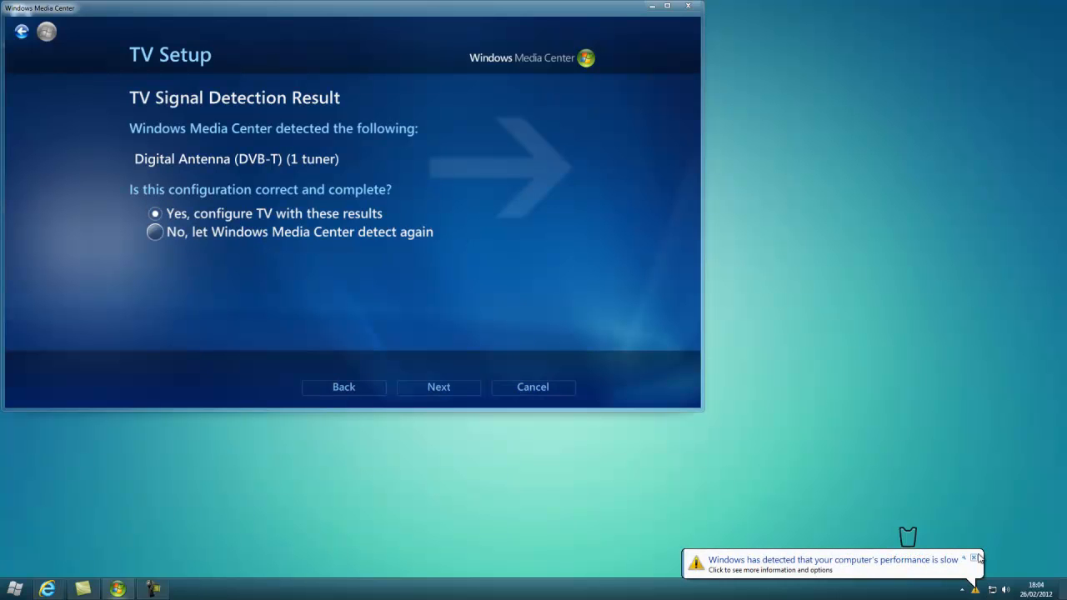
pyautogui.click(438, 387)
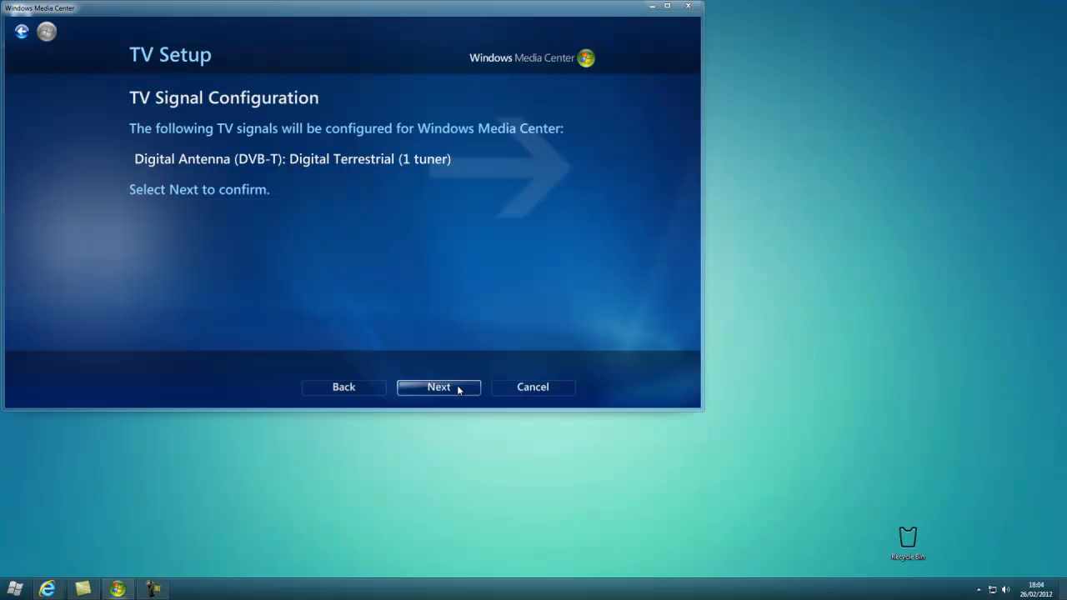
pyautogui.click(438, 387)
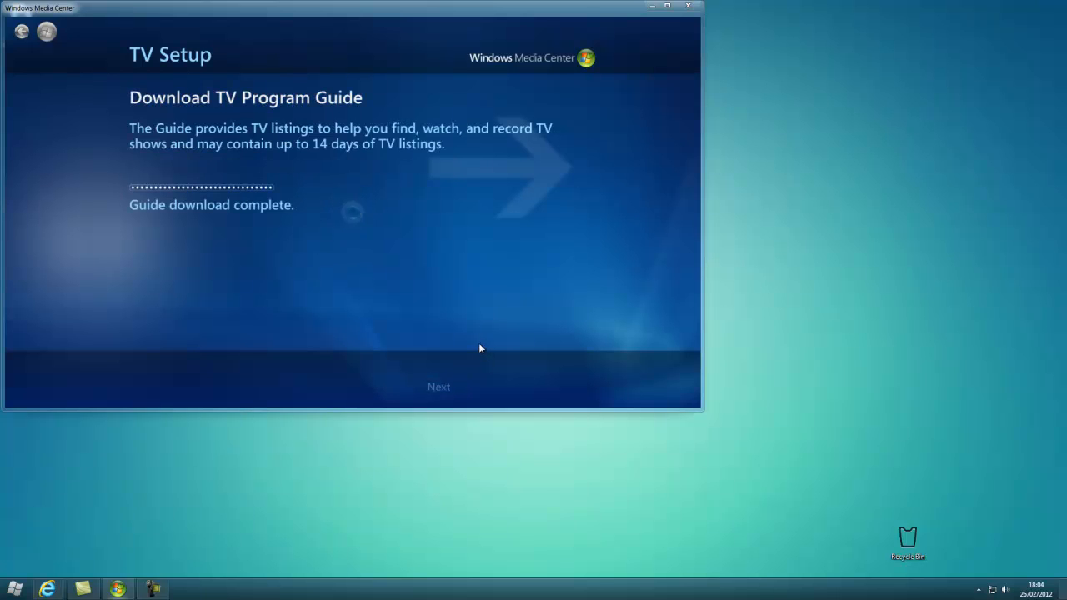
# Run the TV channel scan and accept the 112 channels found
pyautogui.click(439, 386)
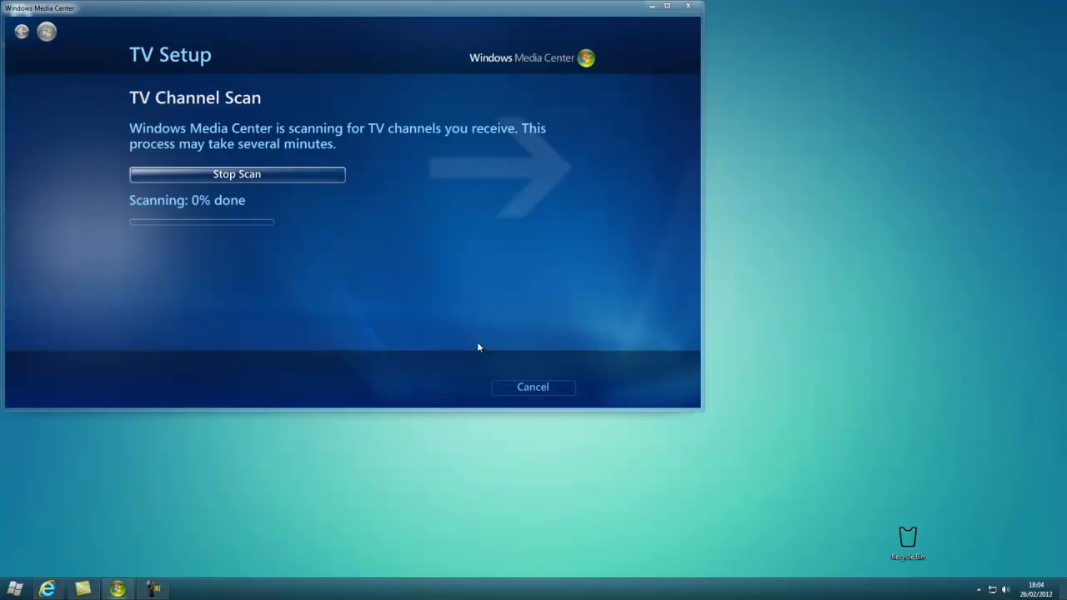
pyautogui.moveTo(556, 279)
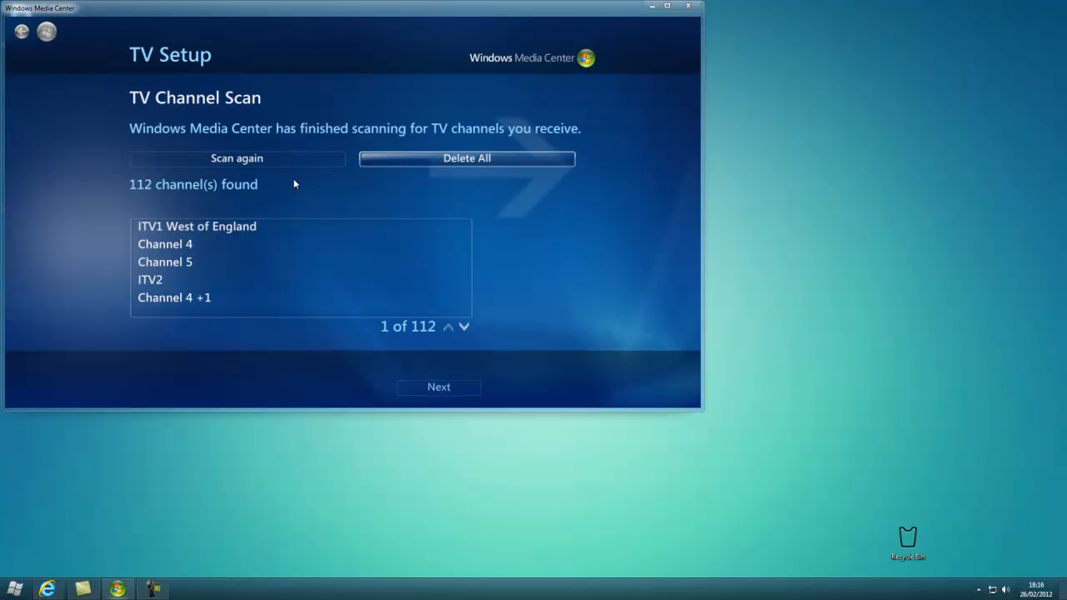
pyautogui.click(438, 387)
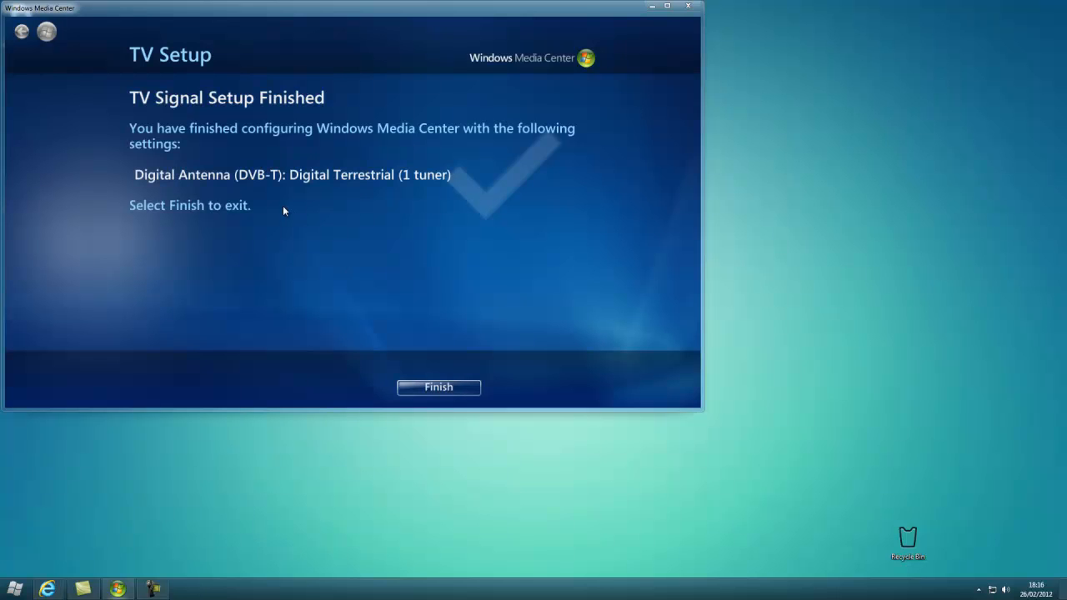
# Finish signal setup and go back to Recorder > Recorder Storage settings
pyautogui.click(437, 387)
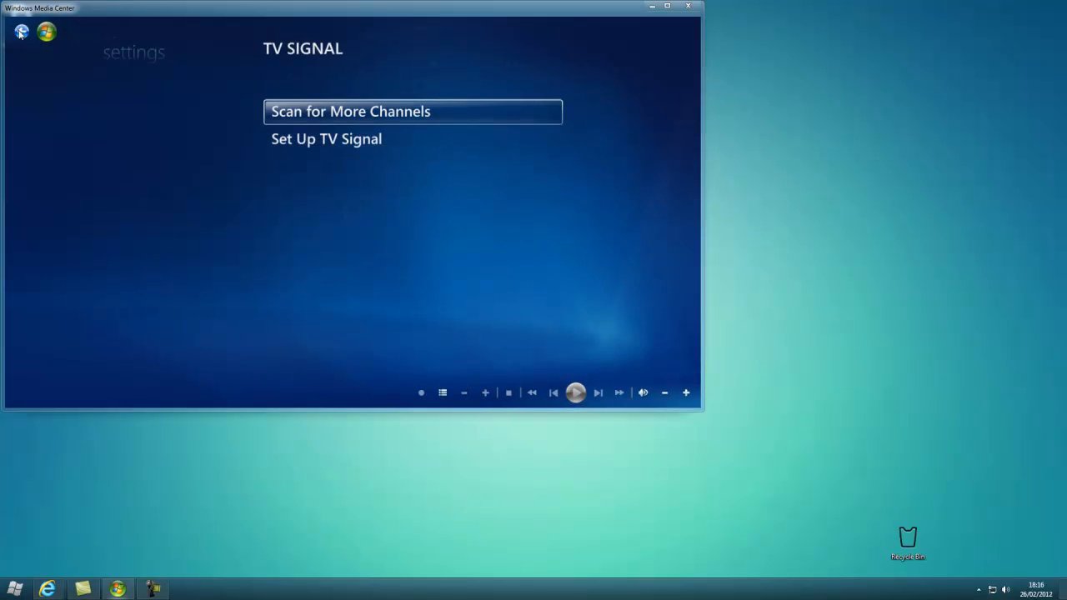
pyautogui.click(21, 31)
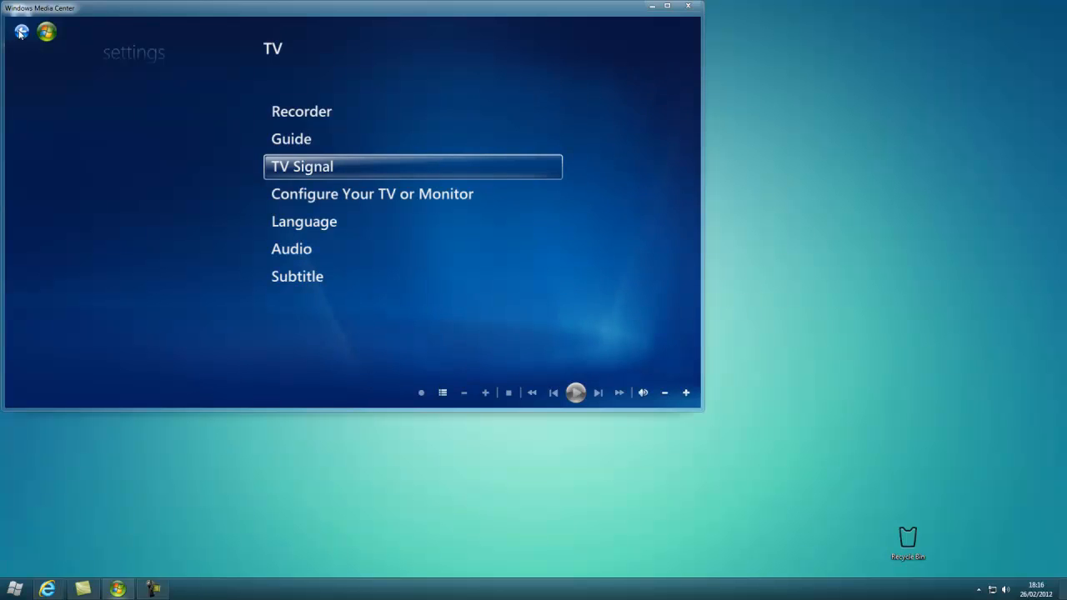
pyautogui.click(20, 32)
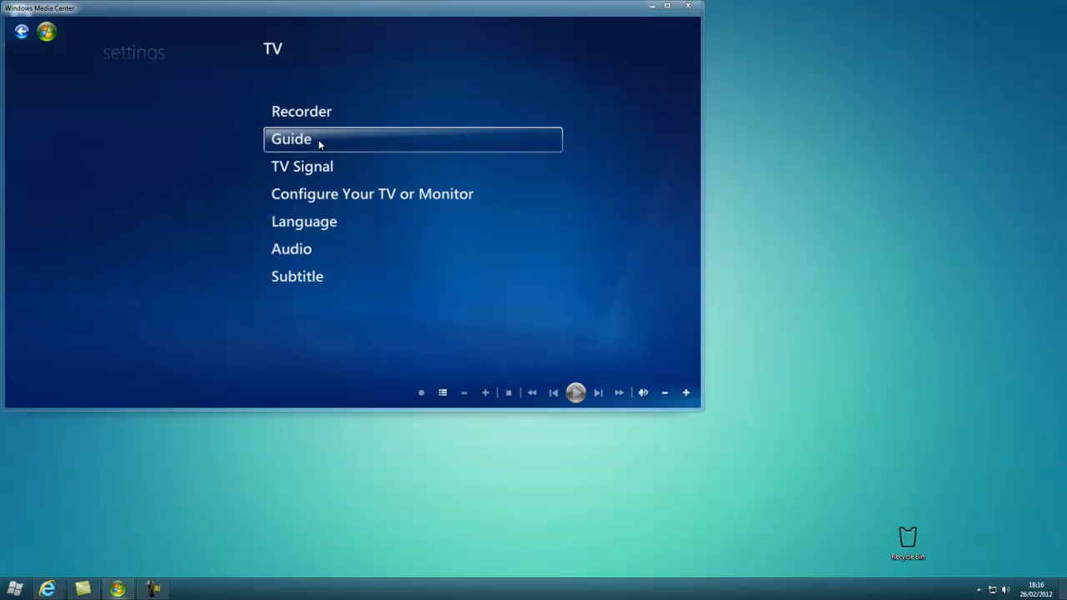
pyautogui.click(301, 111)
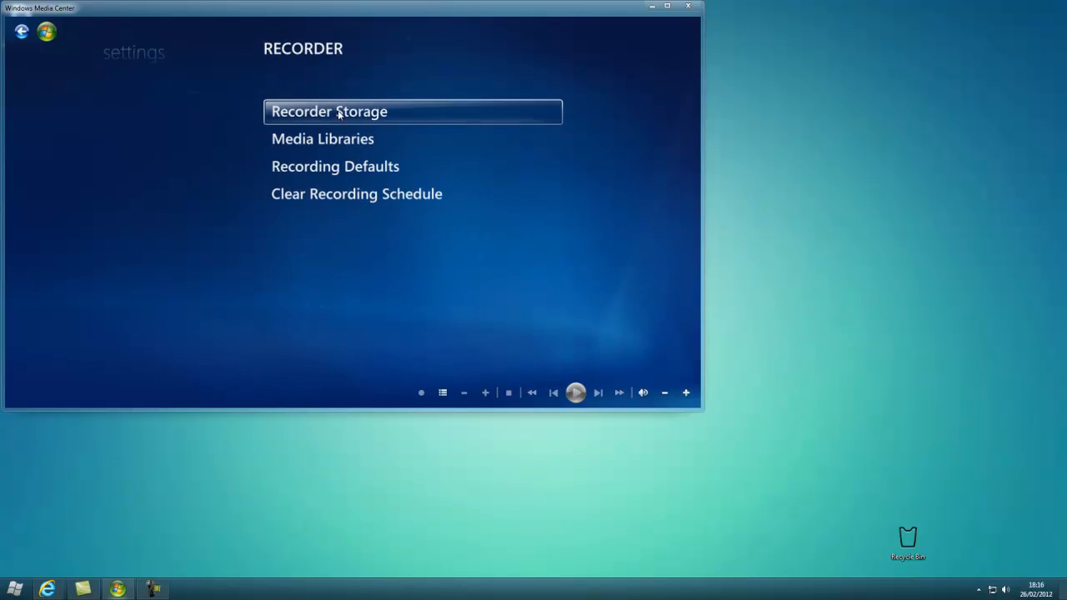
pyautogui.click(329, 111)
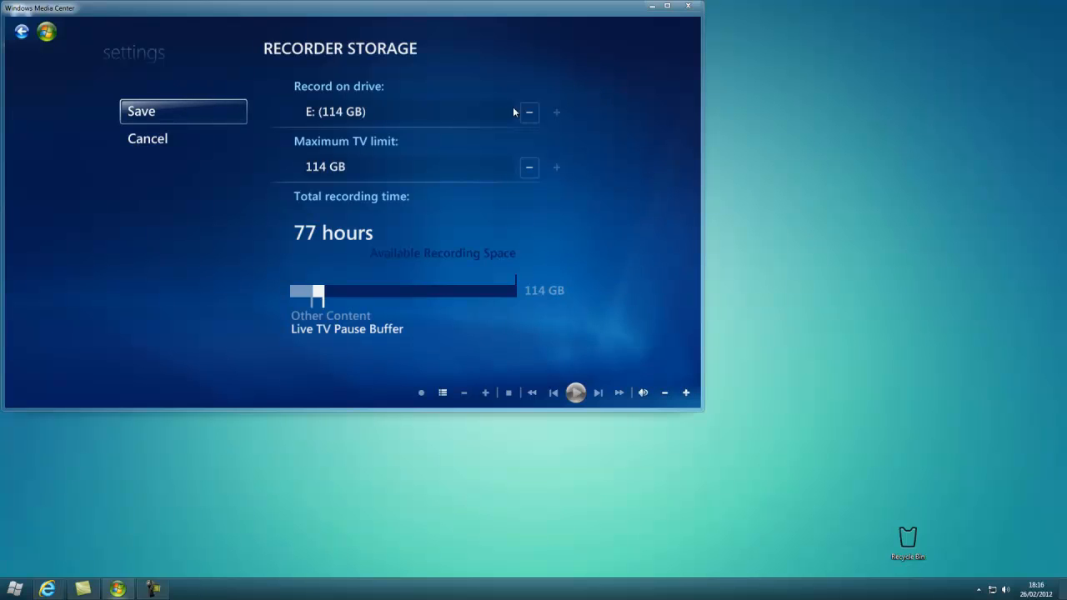
# Keep recording on drive E: and adjust the maximum TV limit to 80 GB
pyautogui.click(556, 112)
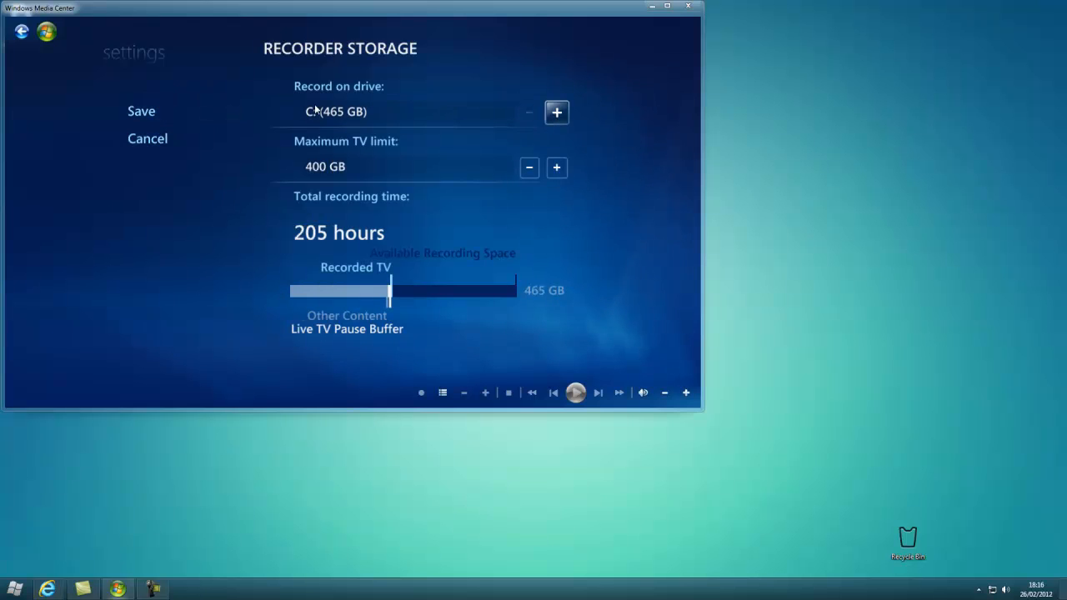
pyautogui.click(528, 112)
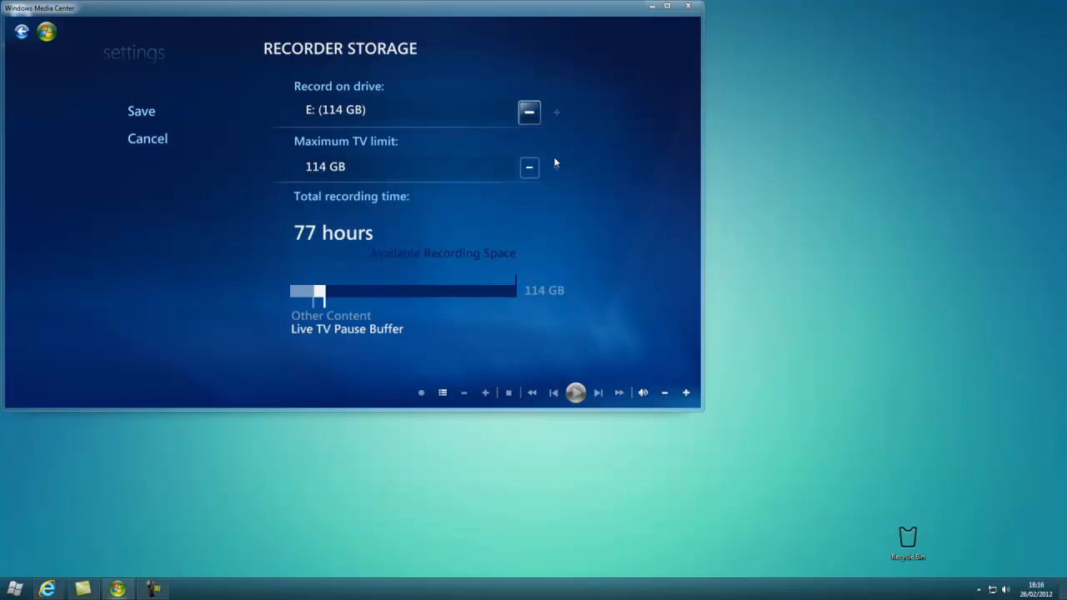
pyautogui.click(529, 167)
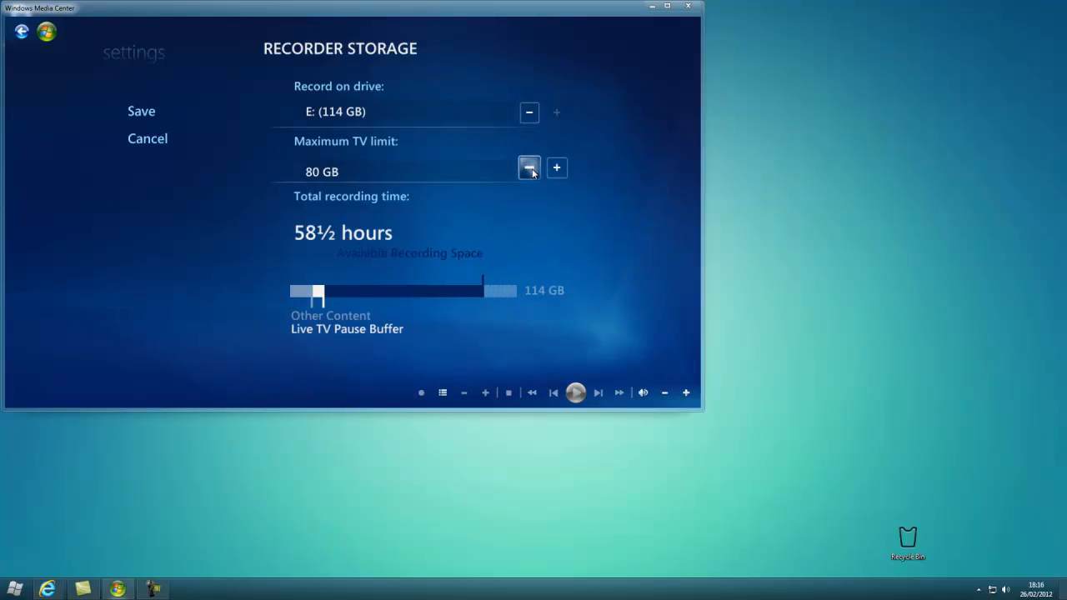
pyautogui.click(557, 168)
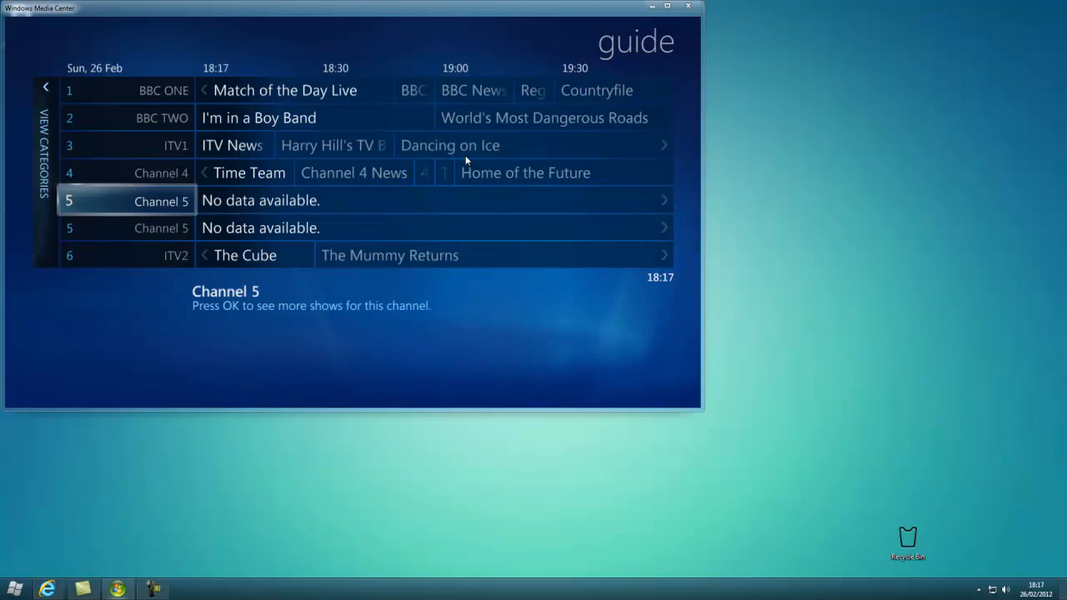
# Scroll the TV guide listings and open the Channel 4 News synopsis
pyautogui.scroll(-3)
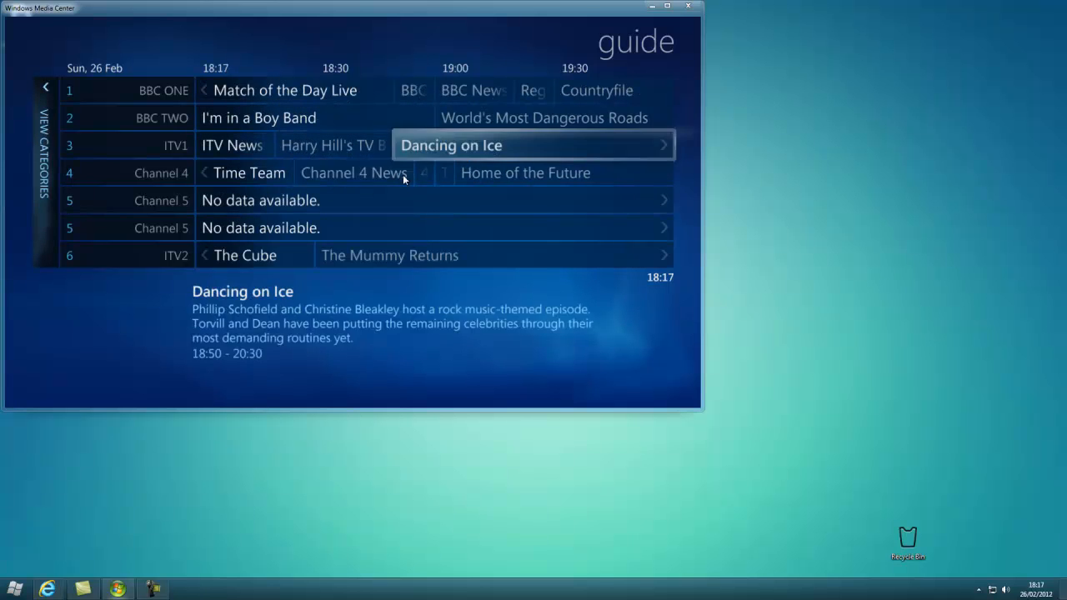
pyautogui.click(353, 172)
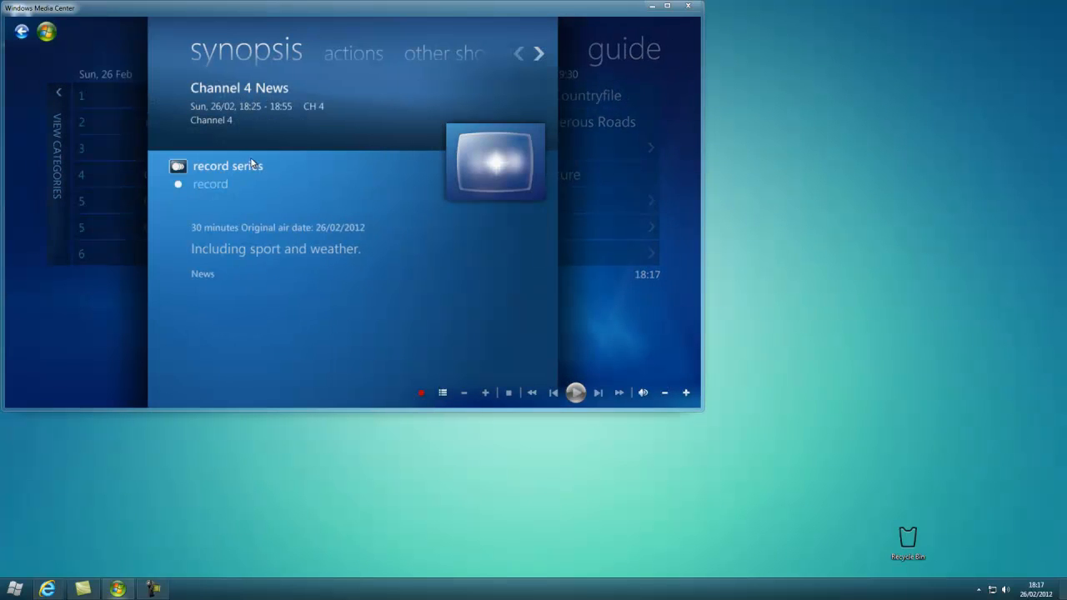